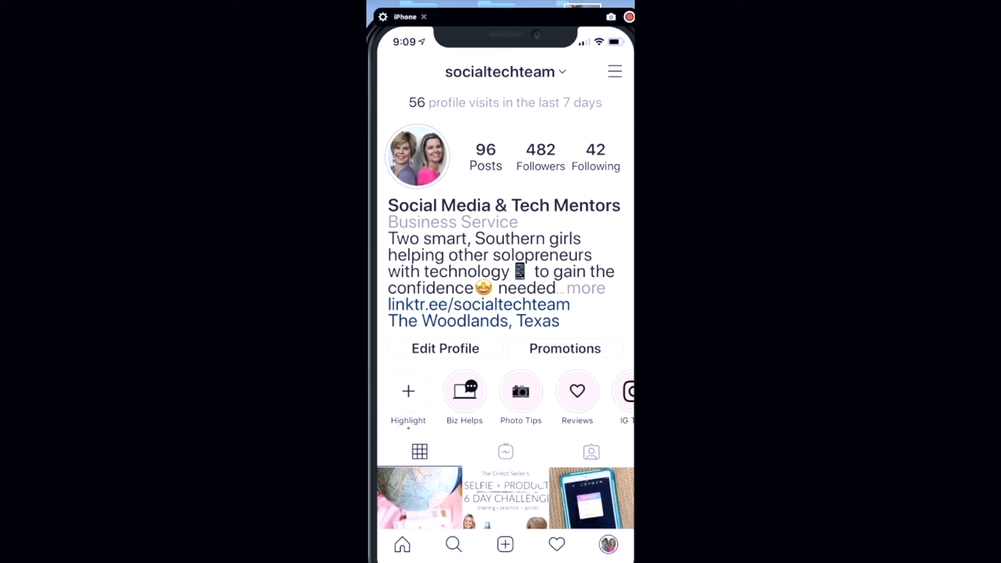
mouse_move(434, 543)
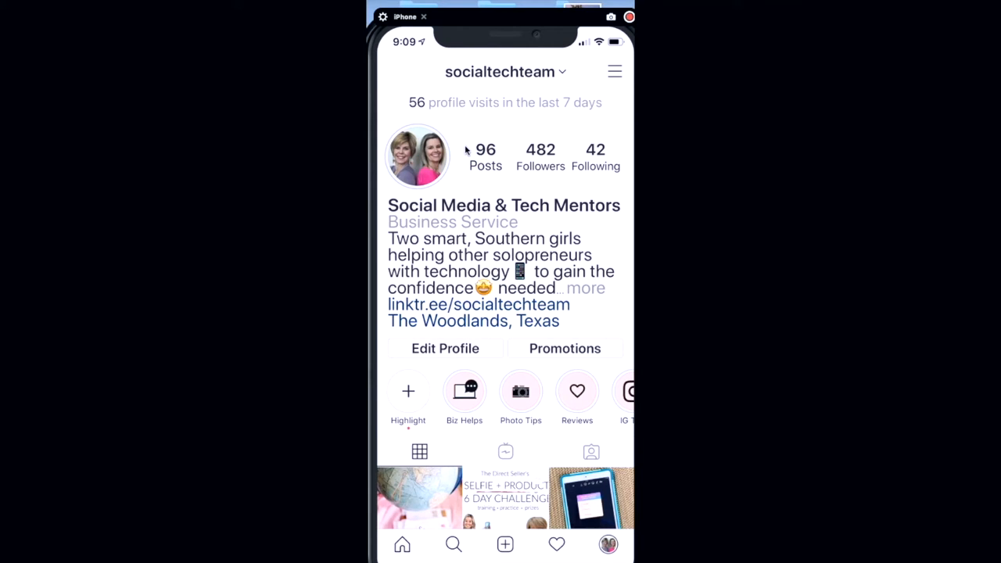
Play the account's current story and bring up its viewer insights (29 reached, 36 impressions).
left_click(417, 155)
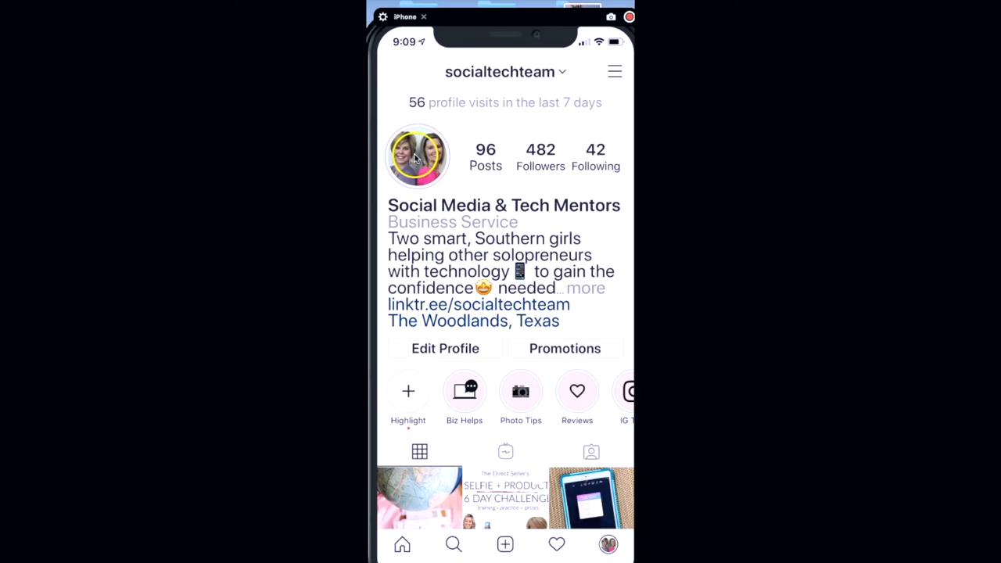
left_click(417, 156)
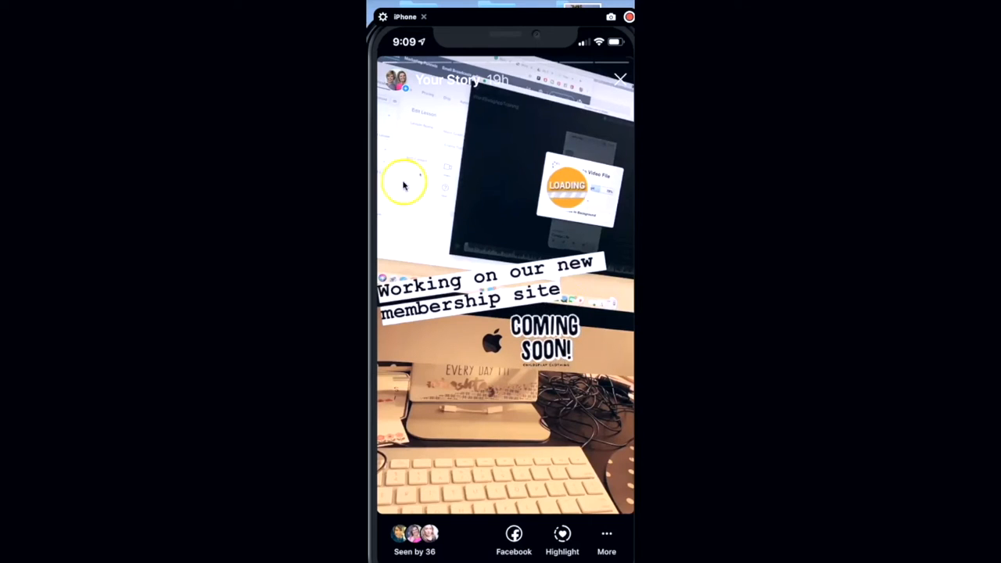
left_click(587, 312)
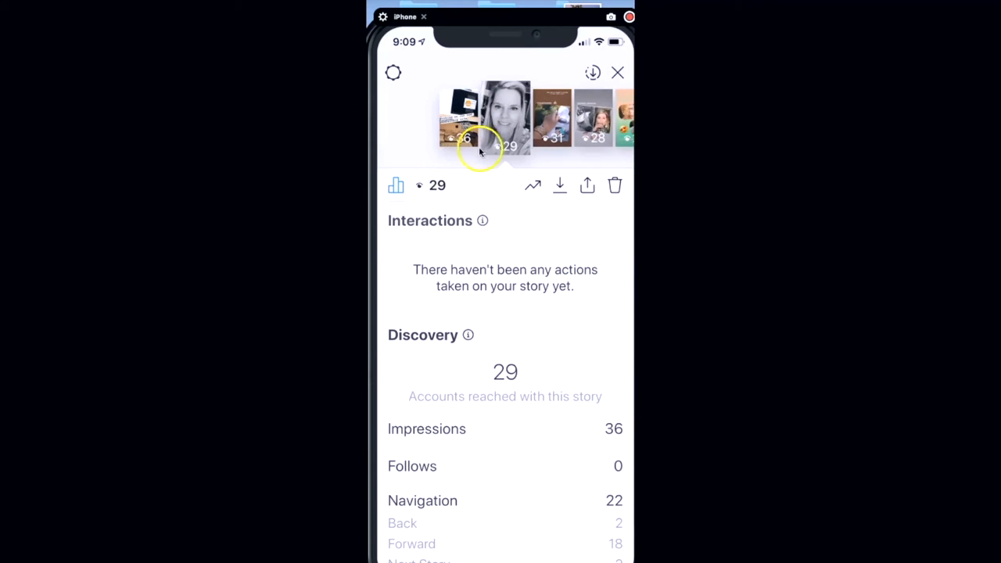
mouse_move(563, 129)
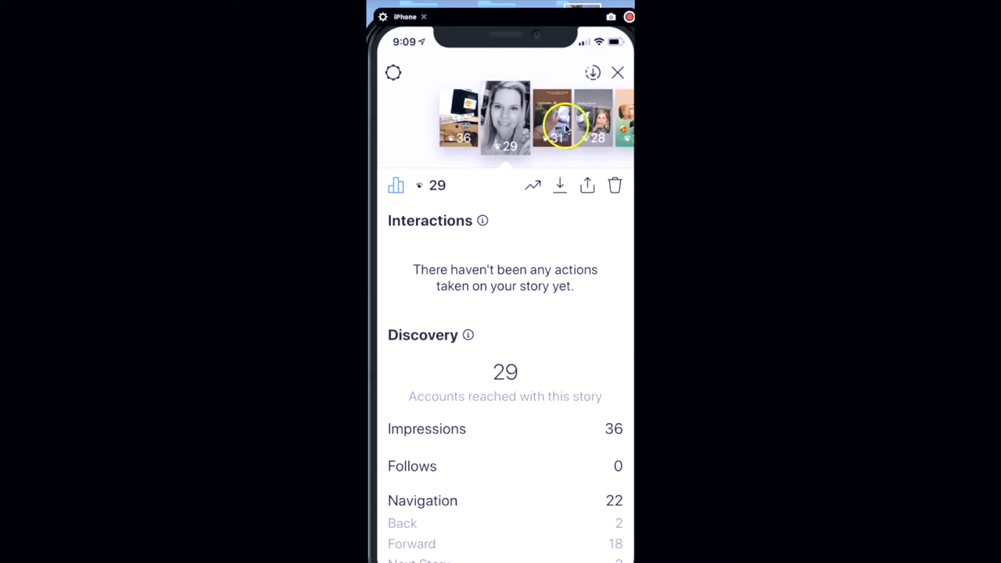
mouse_move(559, 117)
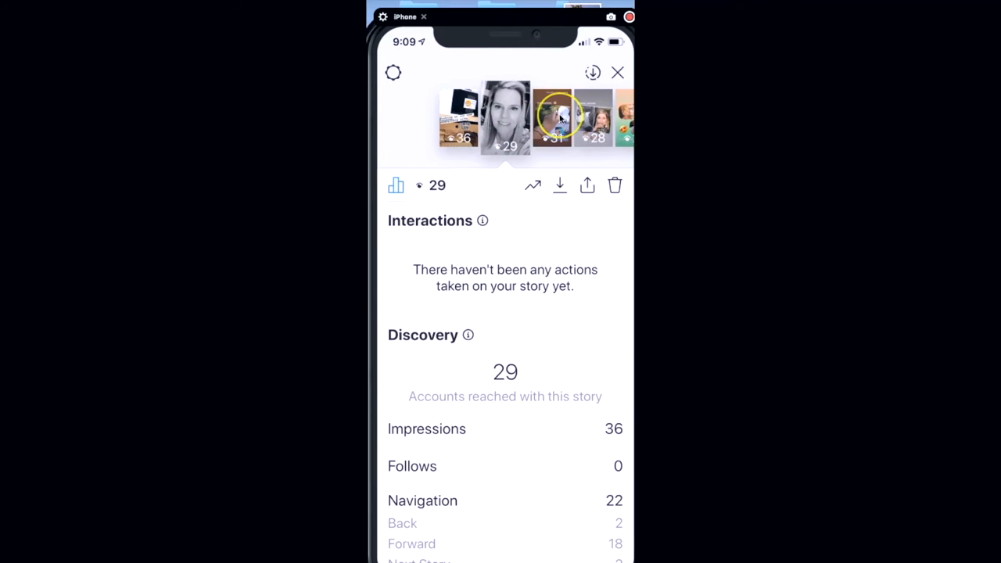
mouse_move(461, 181)
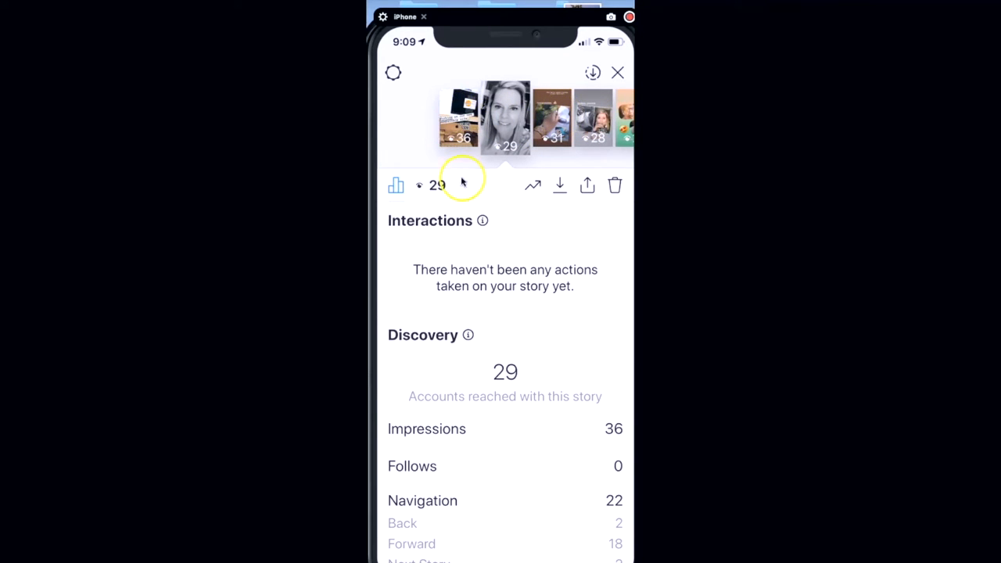
mouse_move(438, 185)
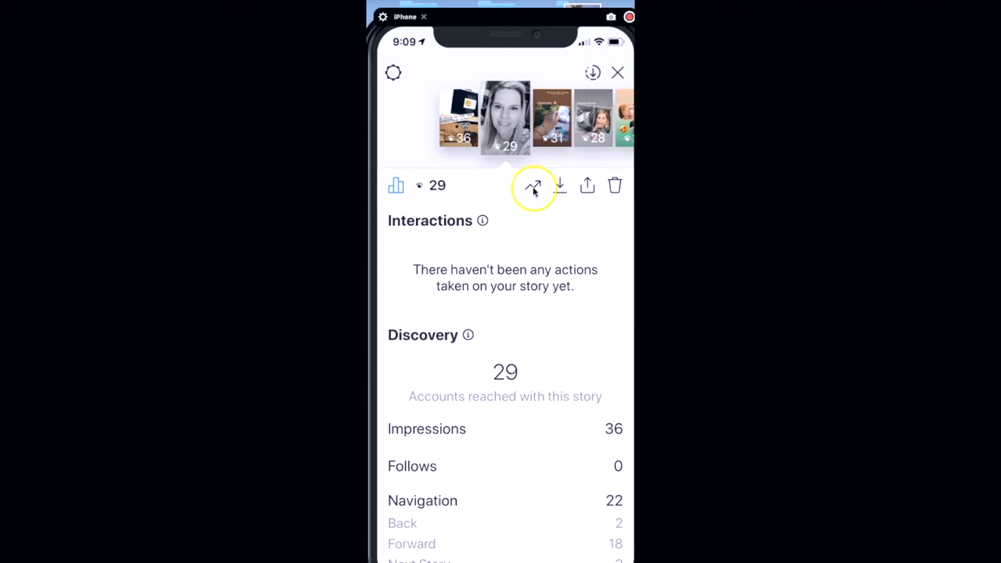
mouse_move(388, 205)
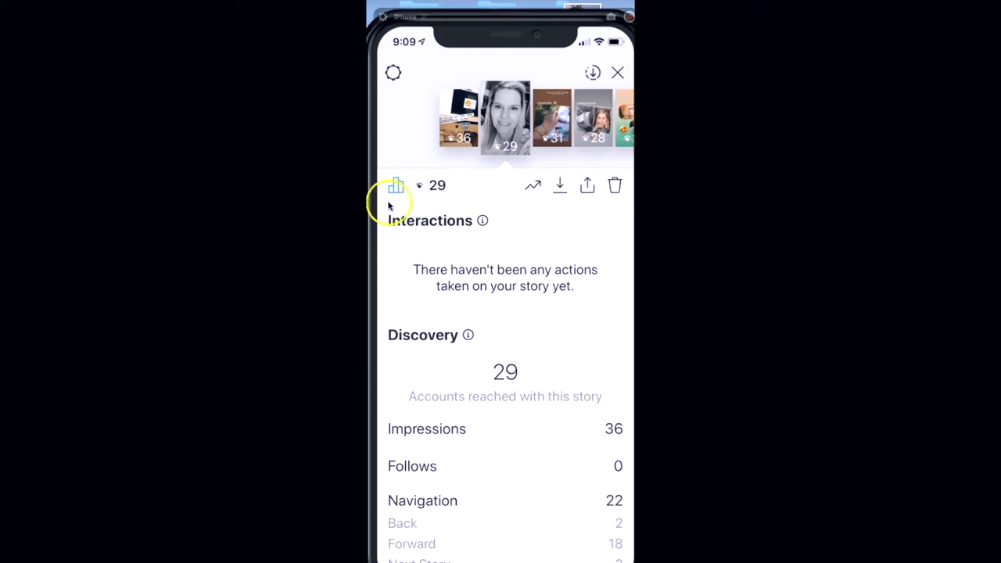
mouse_move(439, 368)
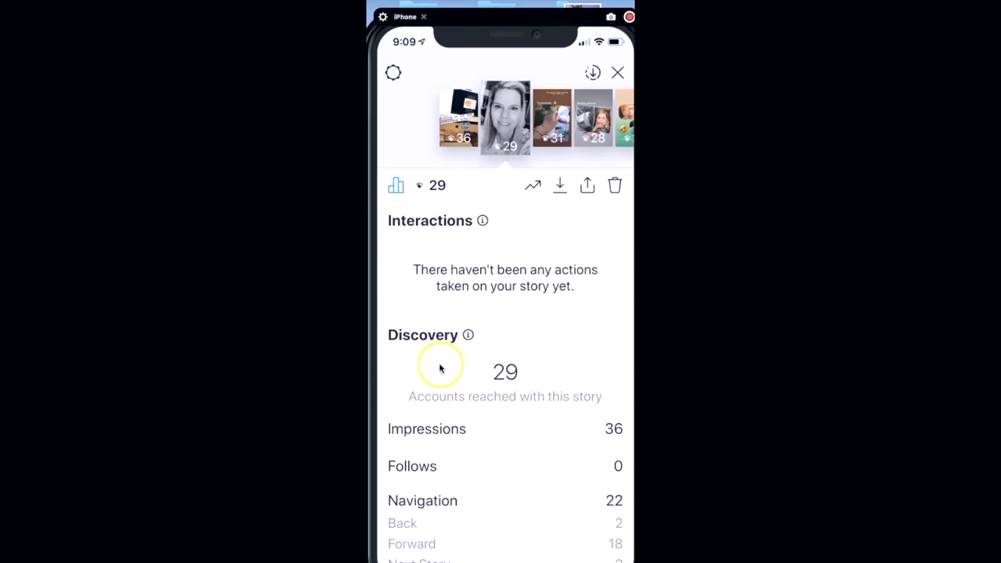
mouse_move(441, 367)
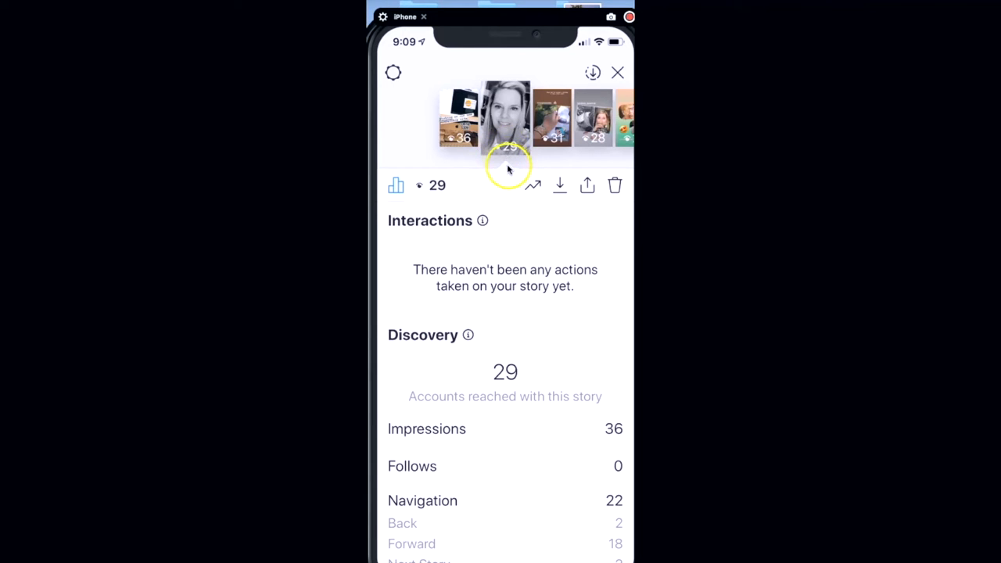
mouse_move(437, 149)
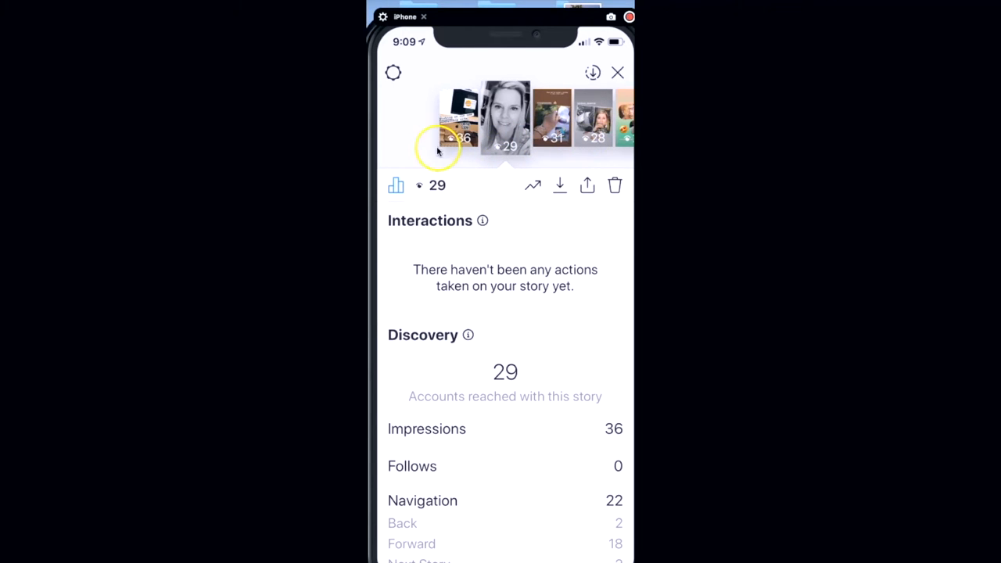
mouse_move(505, 170)
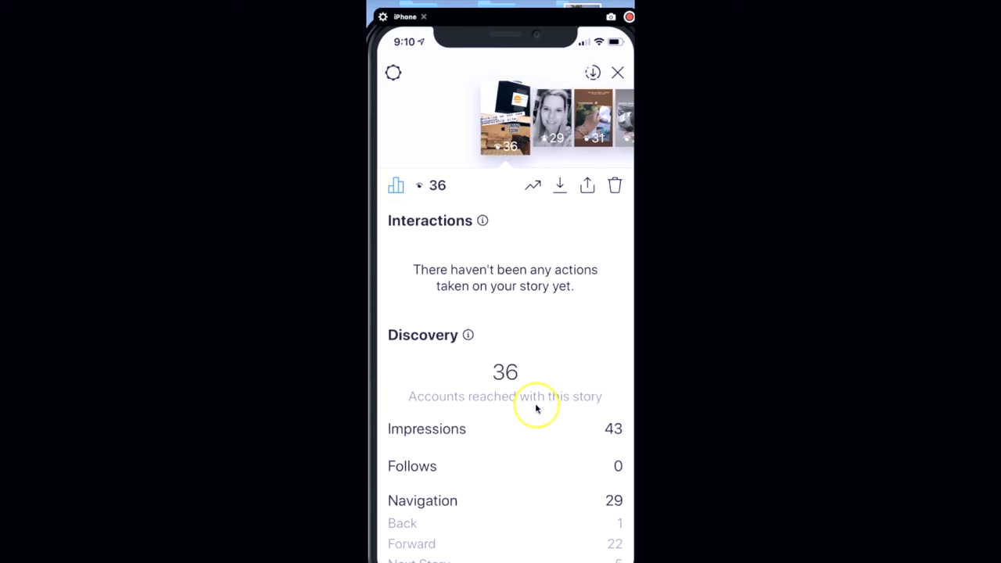
mouse_move(475, 392)
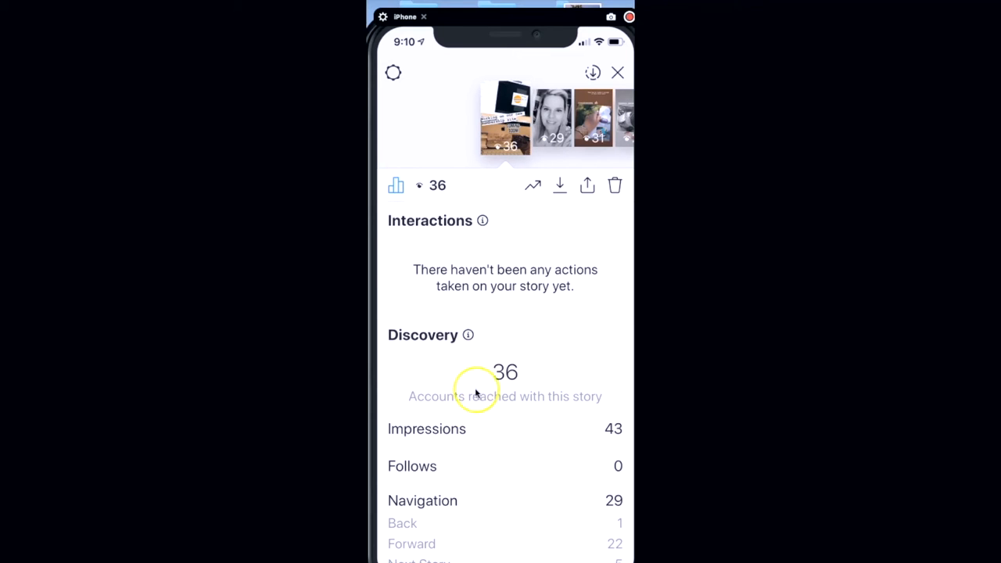
mouse_move(467, 402)
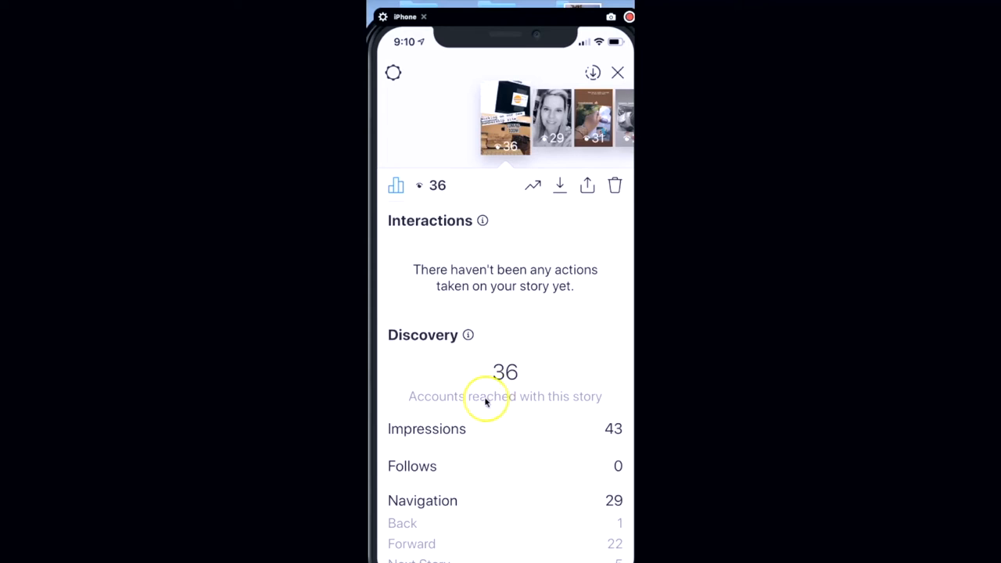
mouse_move(507, 412)
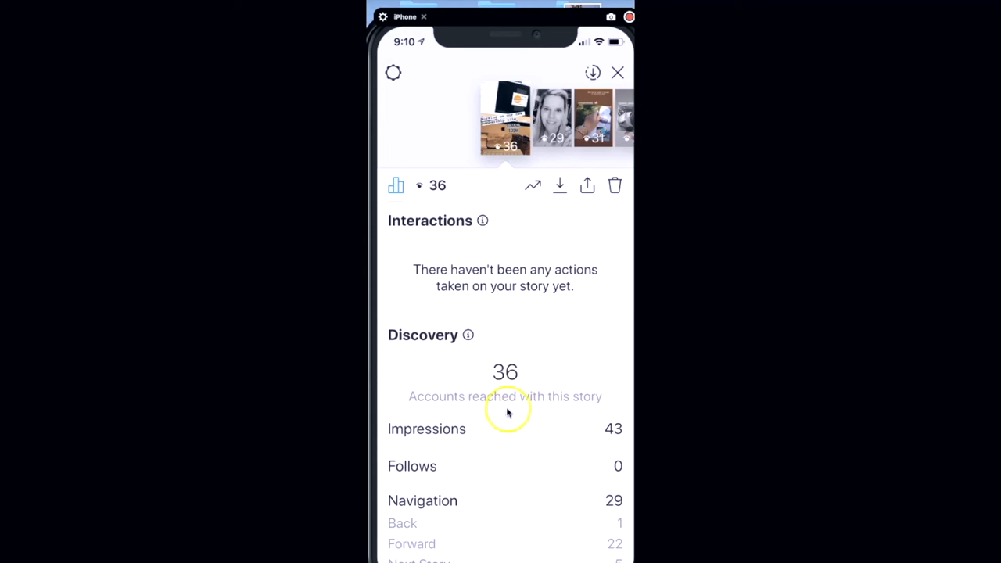
mouse_move(614, 436)
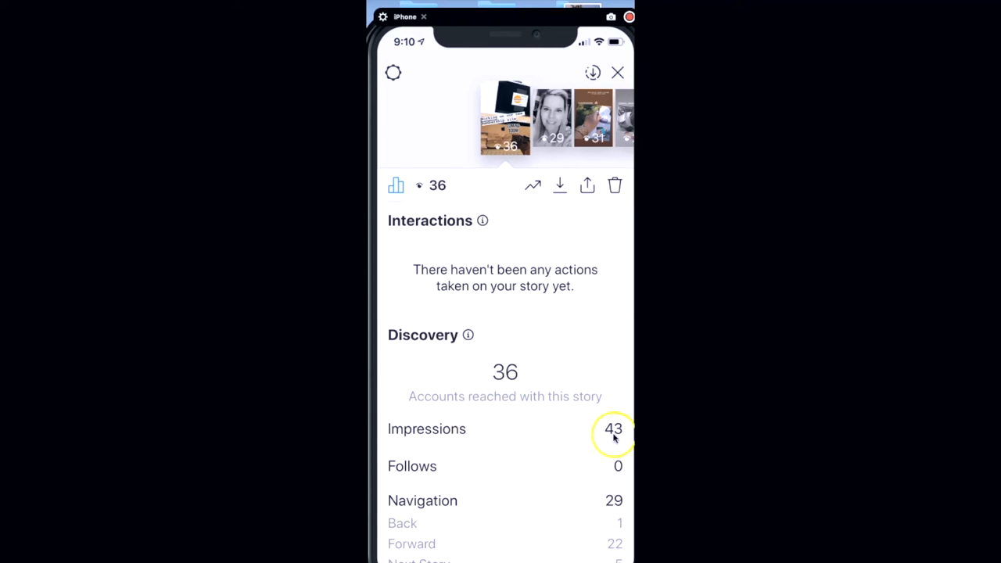
mouse_move(614, 436)
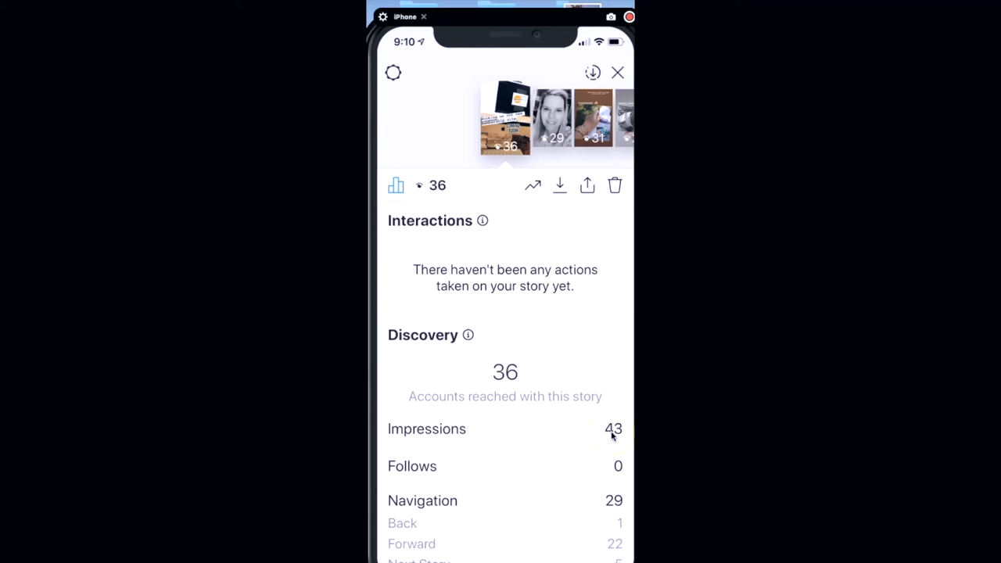
mouse_move(614, 468)
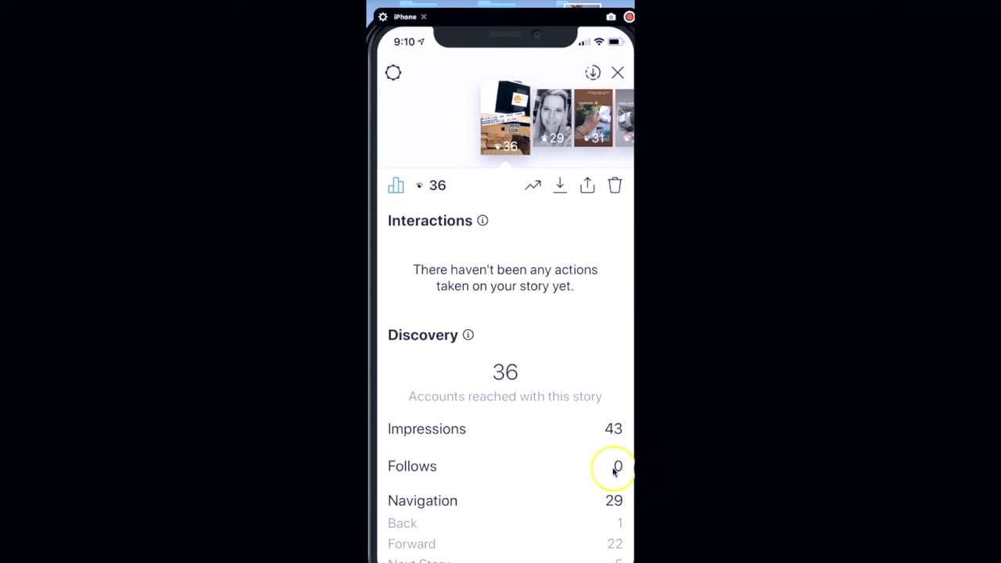
mouse_move(480, 129)
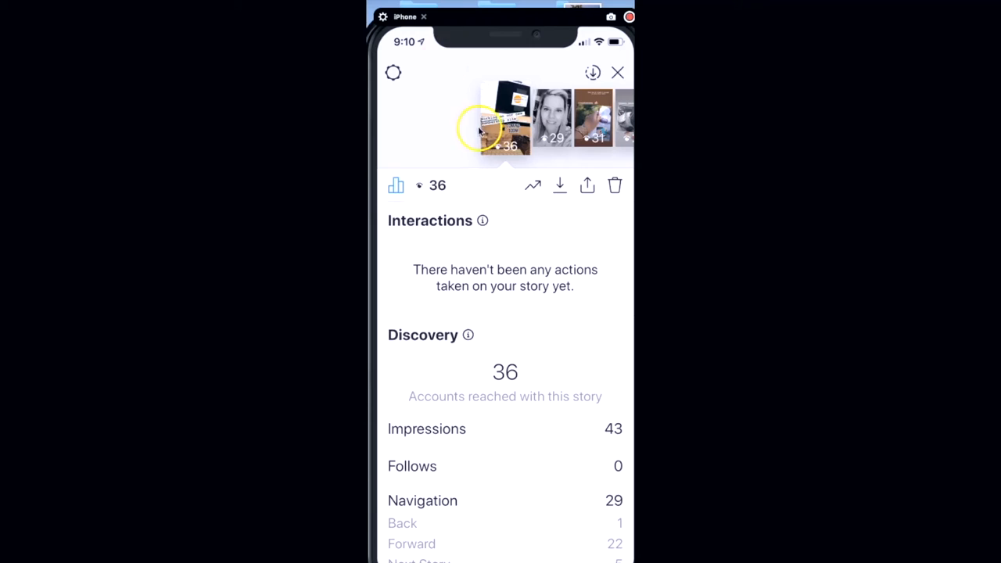
mouse_move(483, 463)
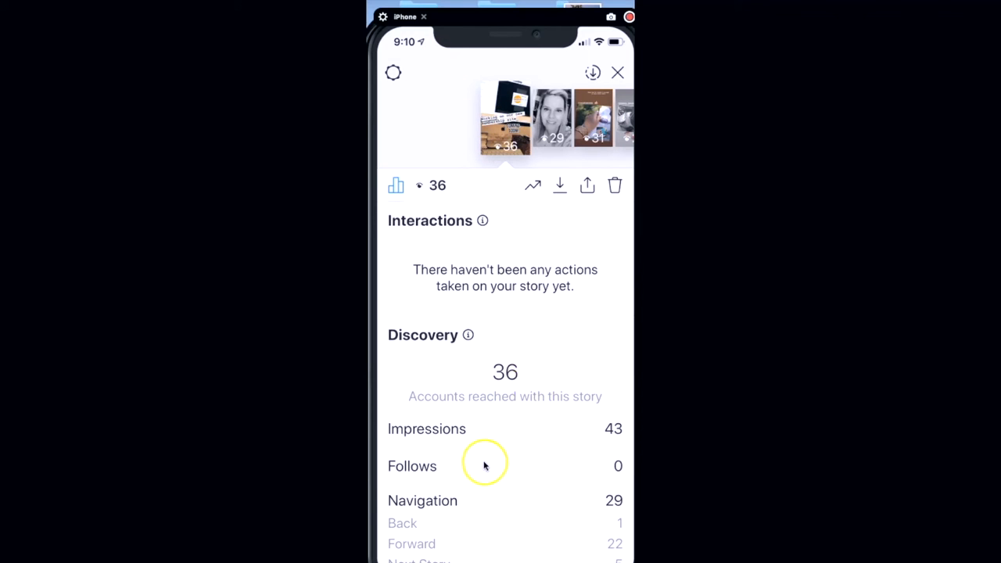
mouse_move(453, 500)
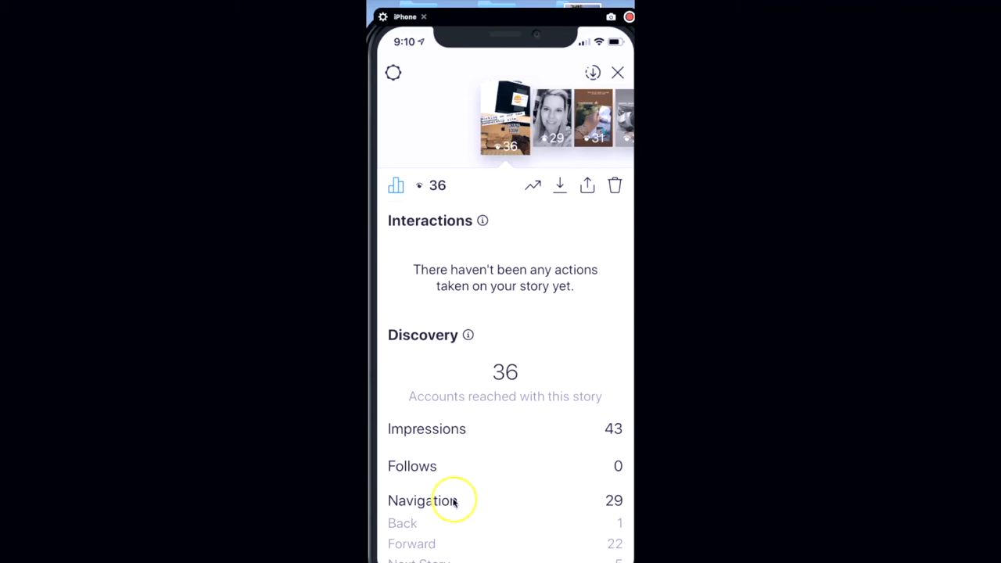
mouse_move(457, 526)
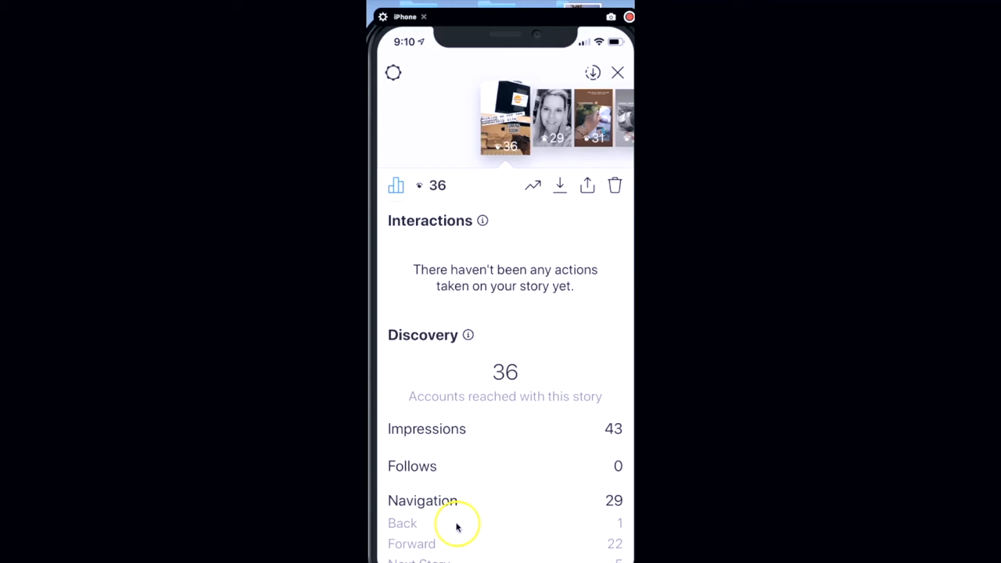
mouse_move(456, 525)
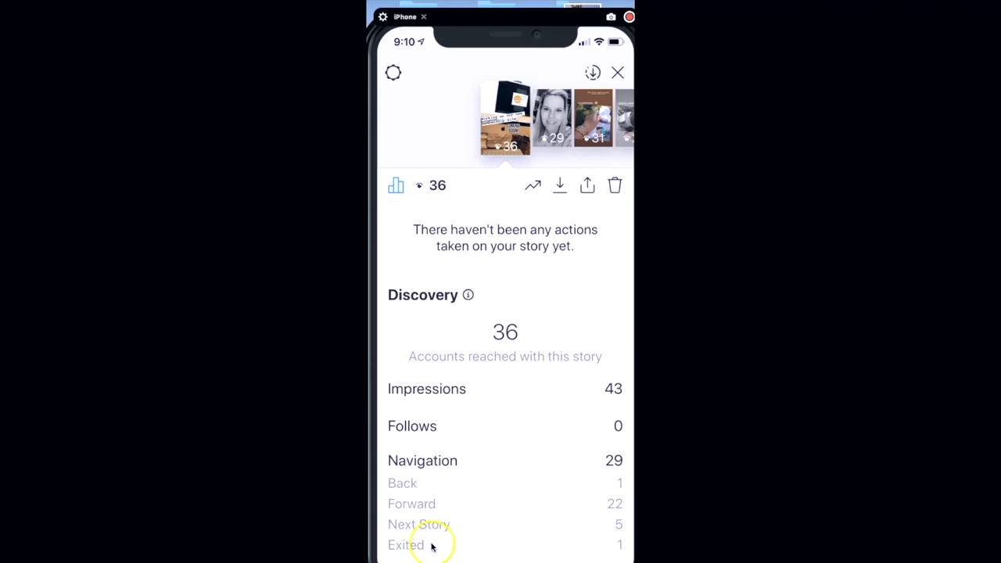
mouse_move(516, 345)
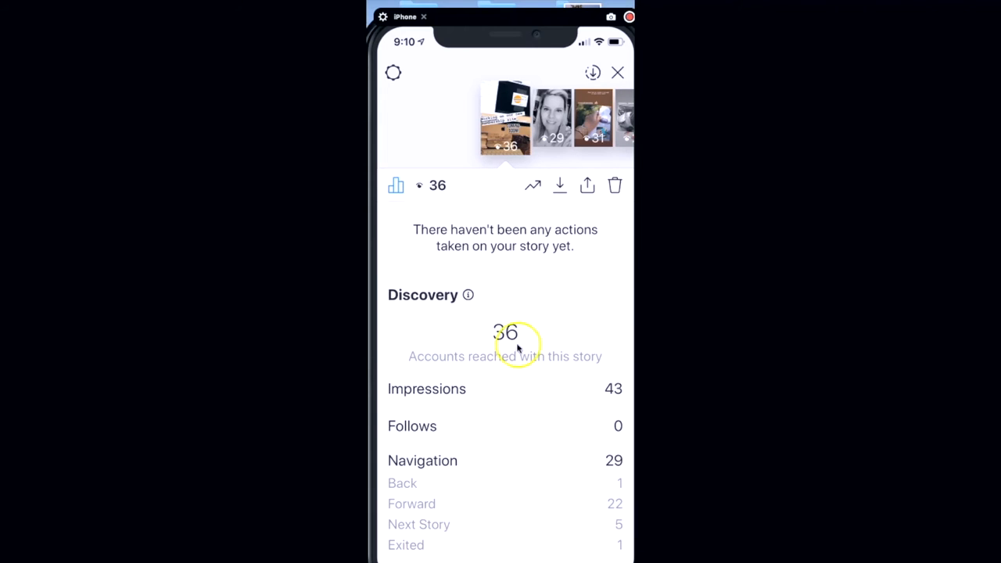
mouse_move(509, 186)
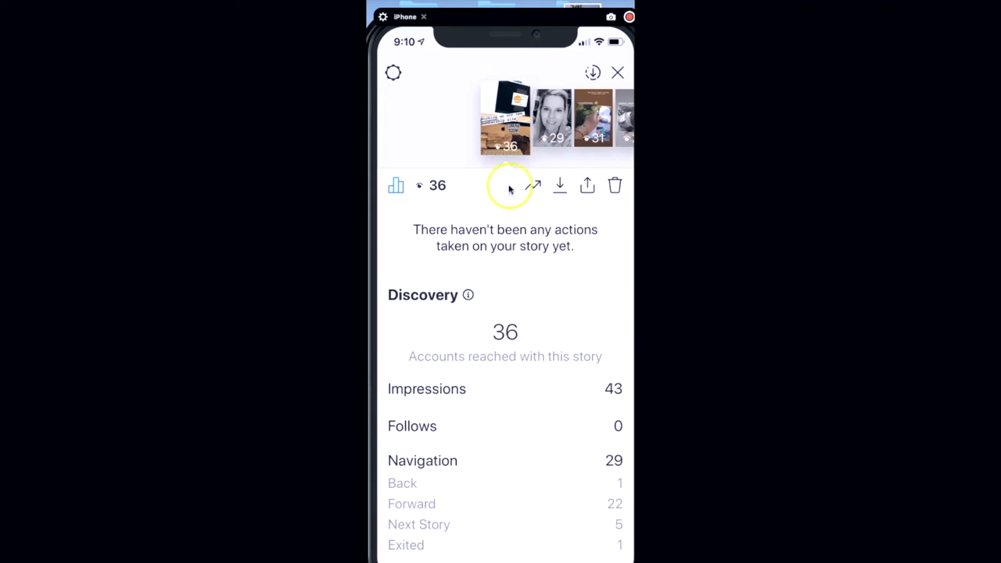
mouse_move(577, 134)
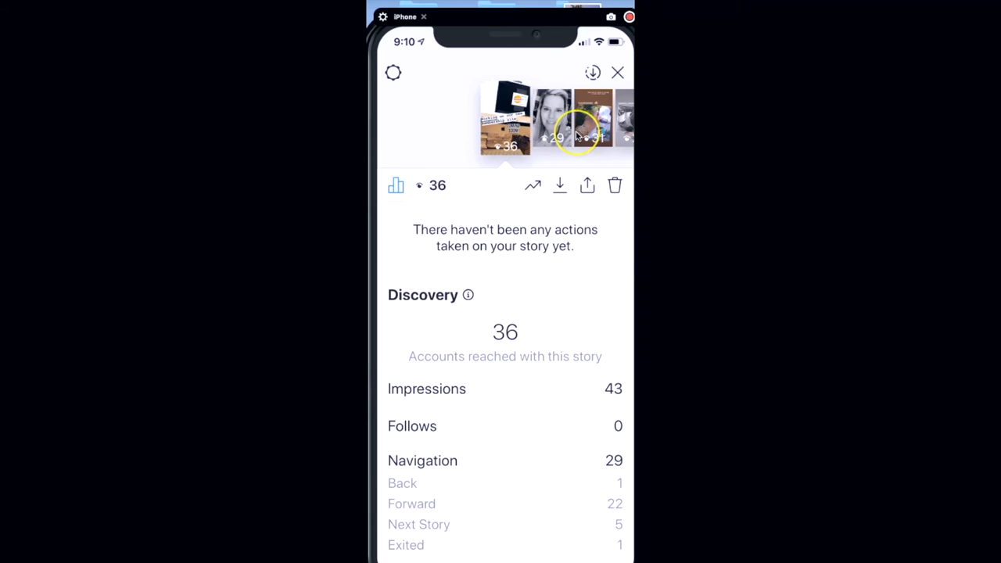
Show insights for the story with 31 views: 1 reply, 31 reached, 40 impressions.
left_click(555, 117)
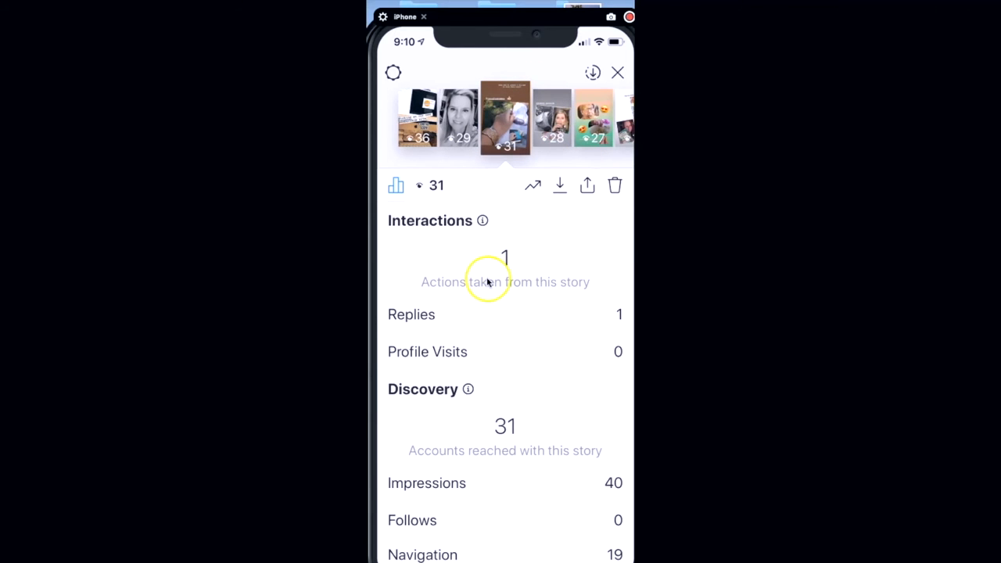
mouse_move(436, 247)
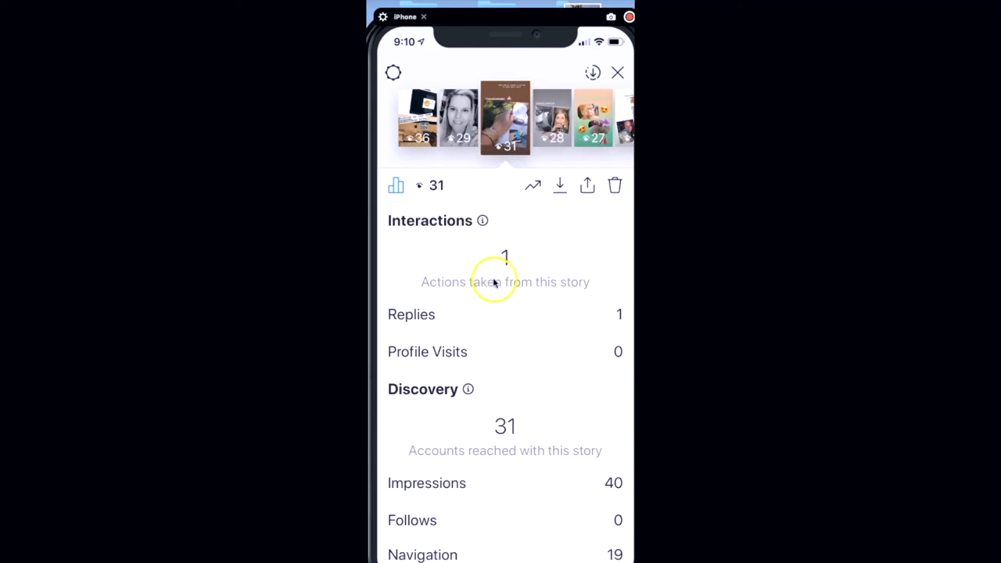
mouse_move(514, 295)
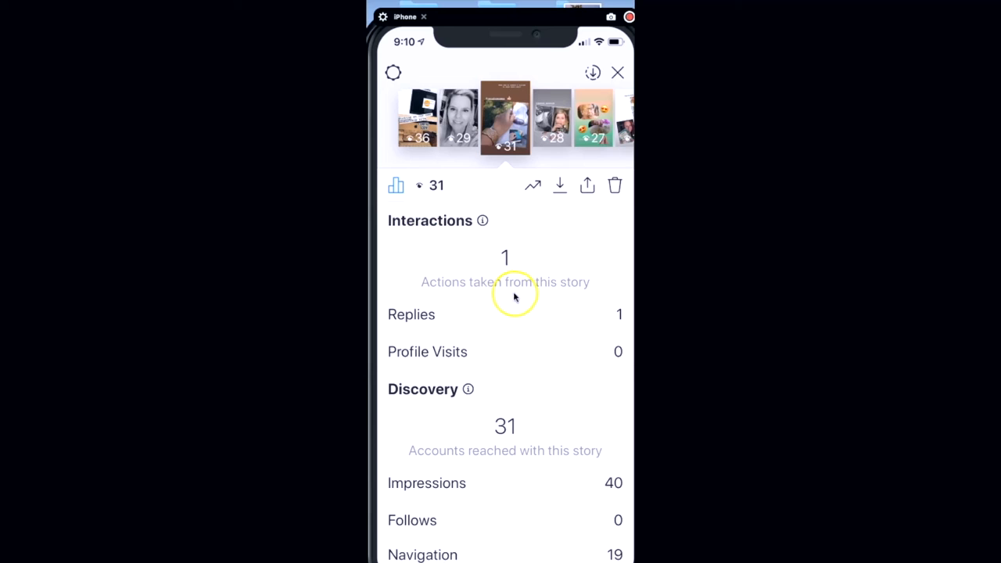
mouse_move(454, 337)
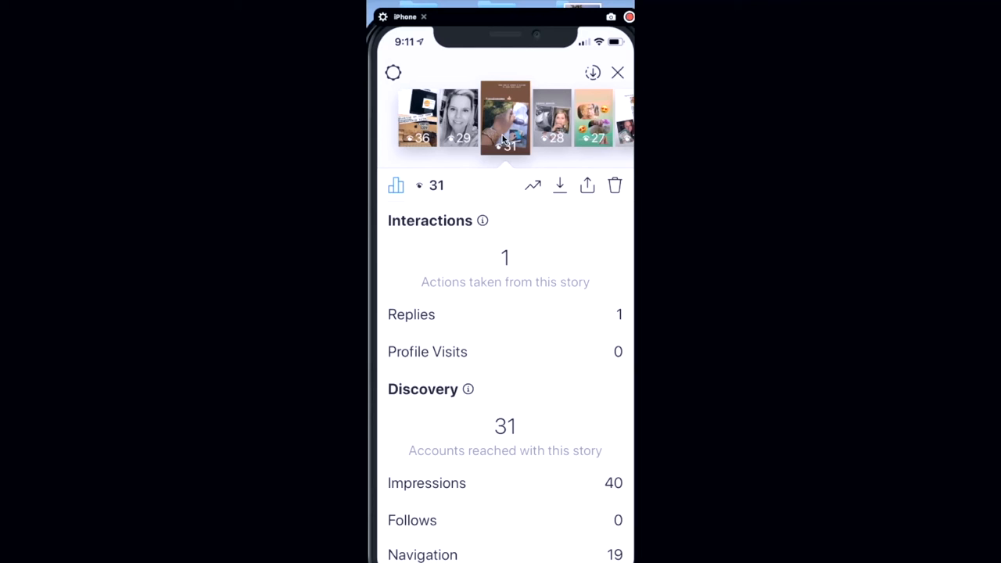
mouse_move(555, 118)
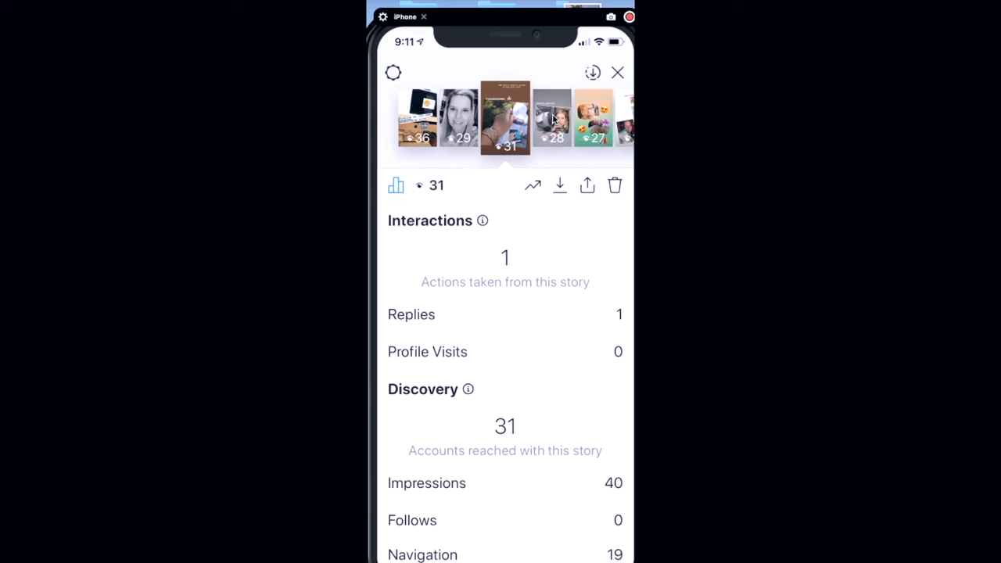
Return to the profile, go to account Insights and expand the Stories section to all 14 days.
left_click(616, 73)
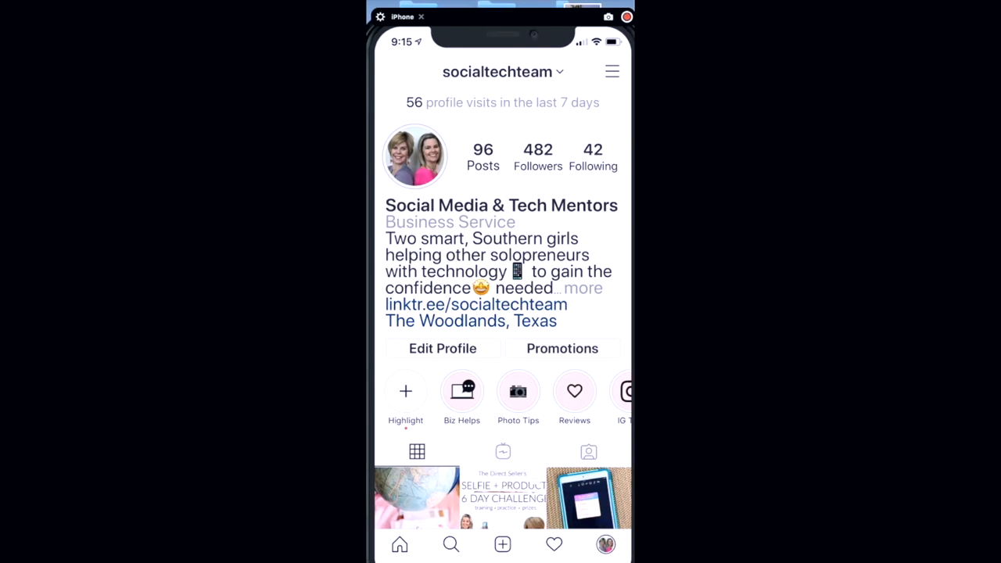
mouse_move(612, 71)
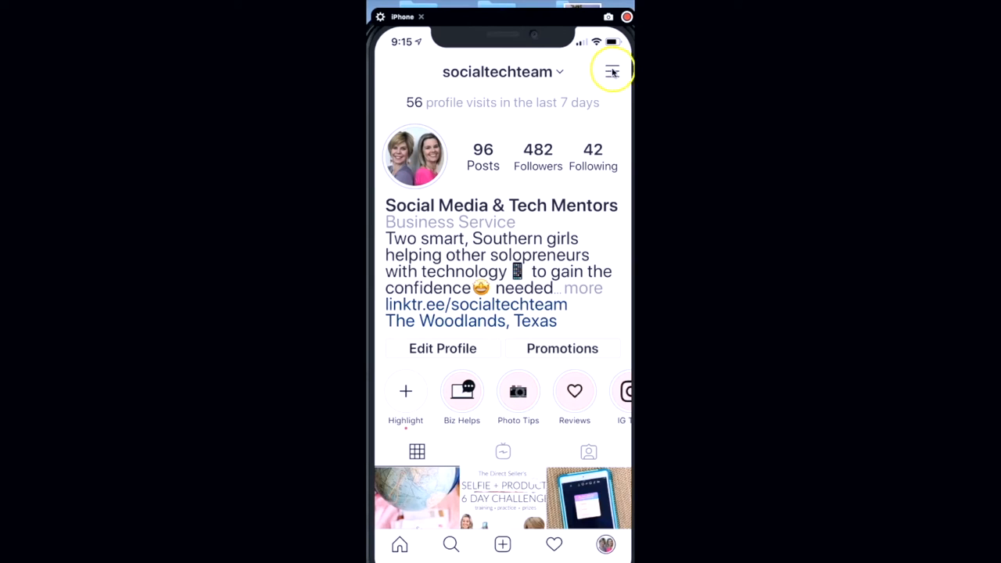
mouse_move(612, 71)
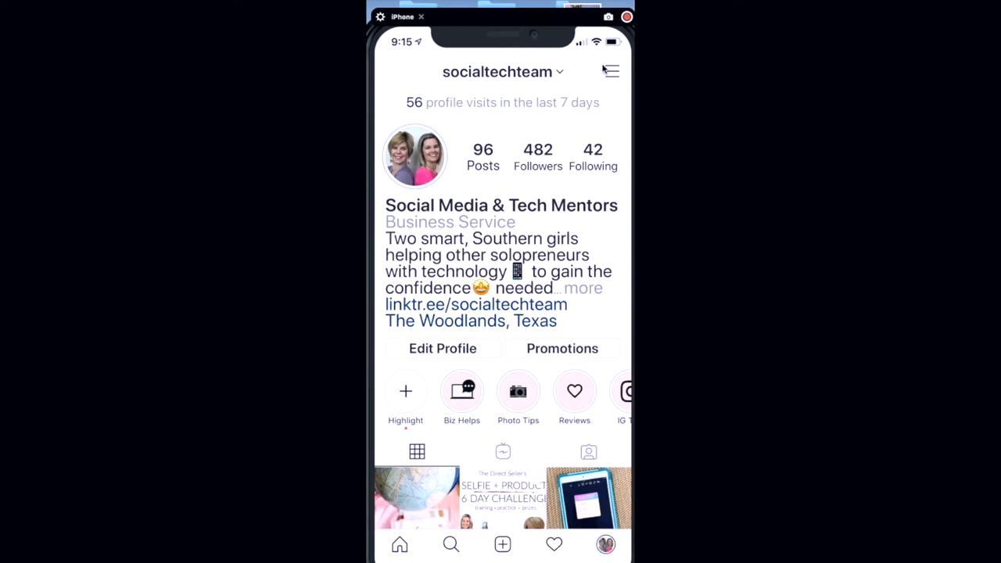
left_click(611, 71)
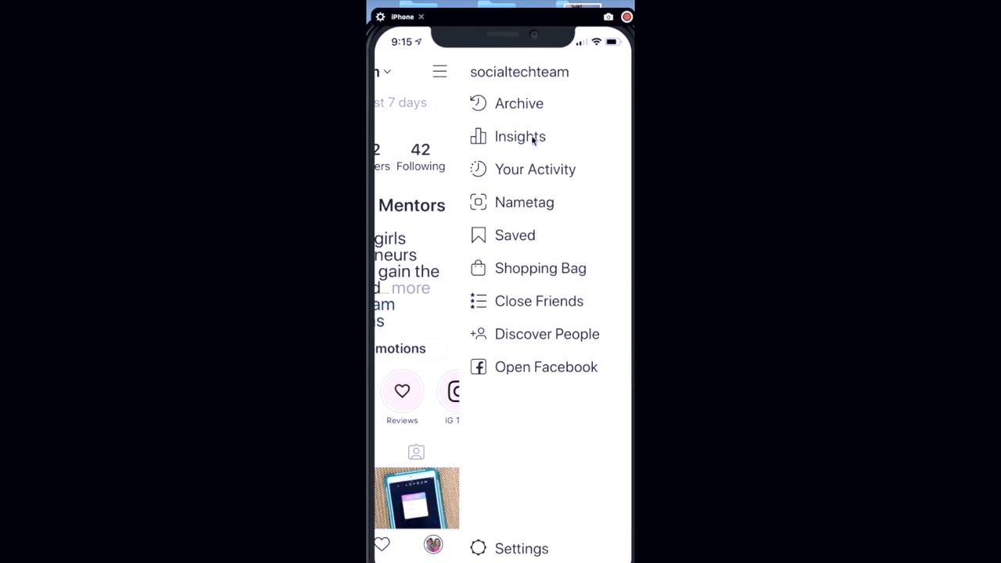
left_click(519, 136)
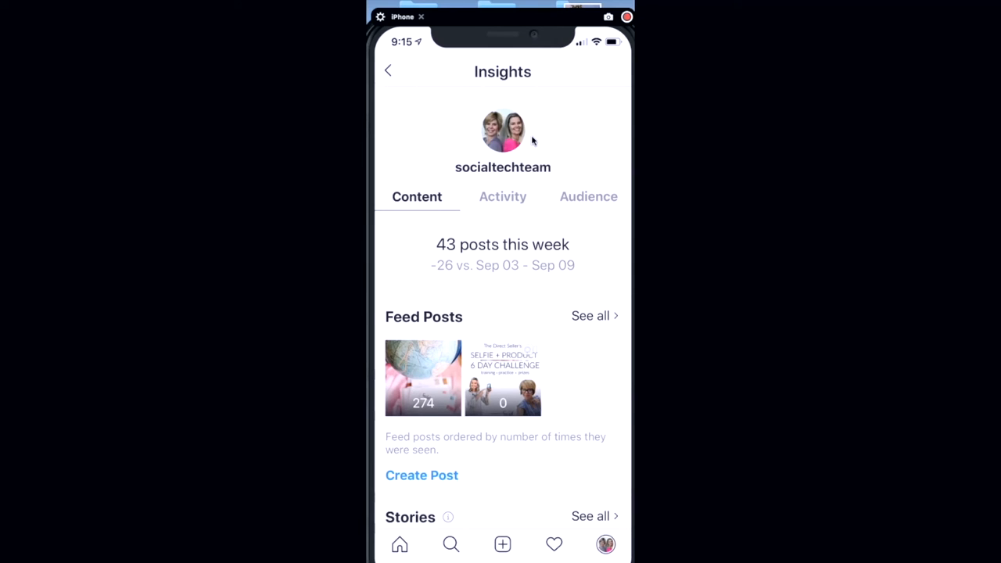
scroll("down", 3)
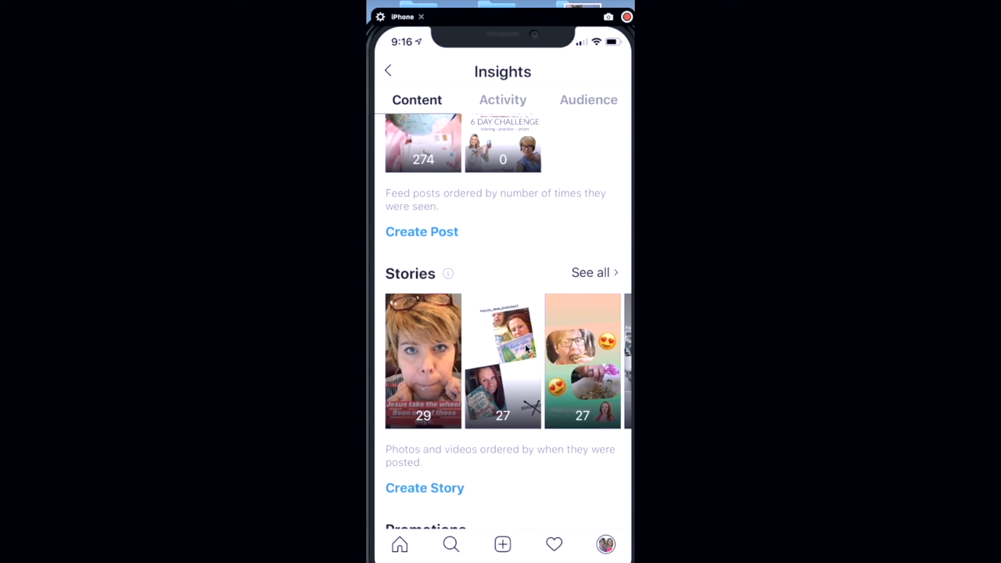
left_click(590, 272)
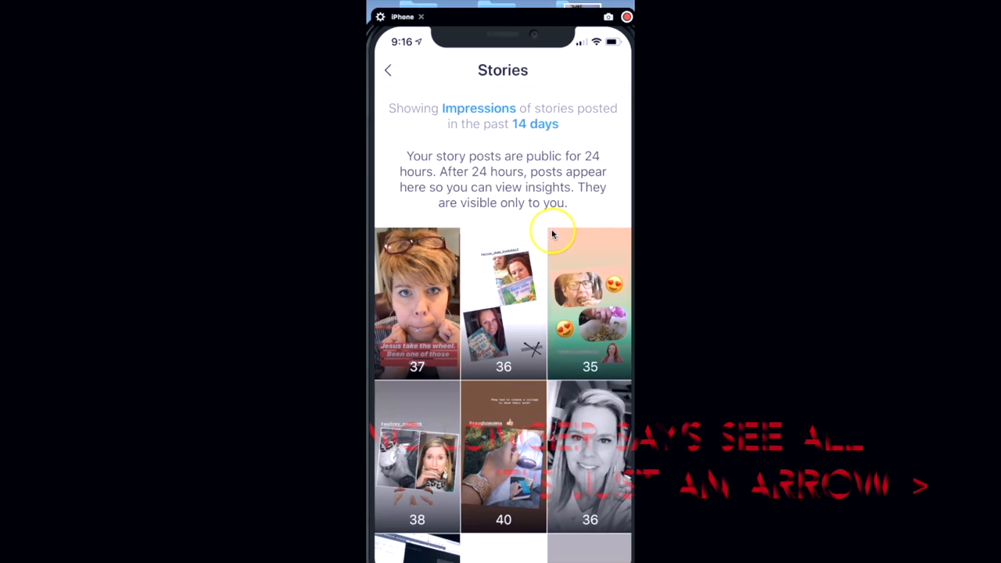
mouse_move(547, 242)
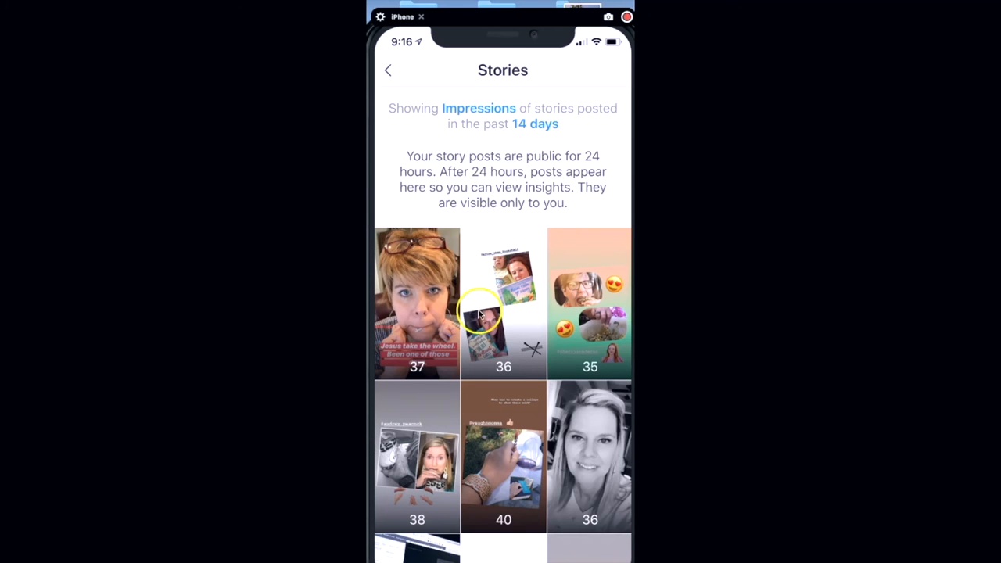
mouse_move(583, 377)
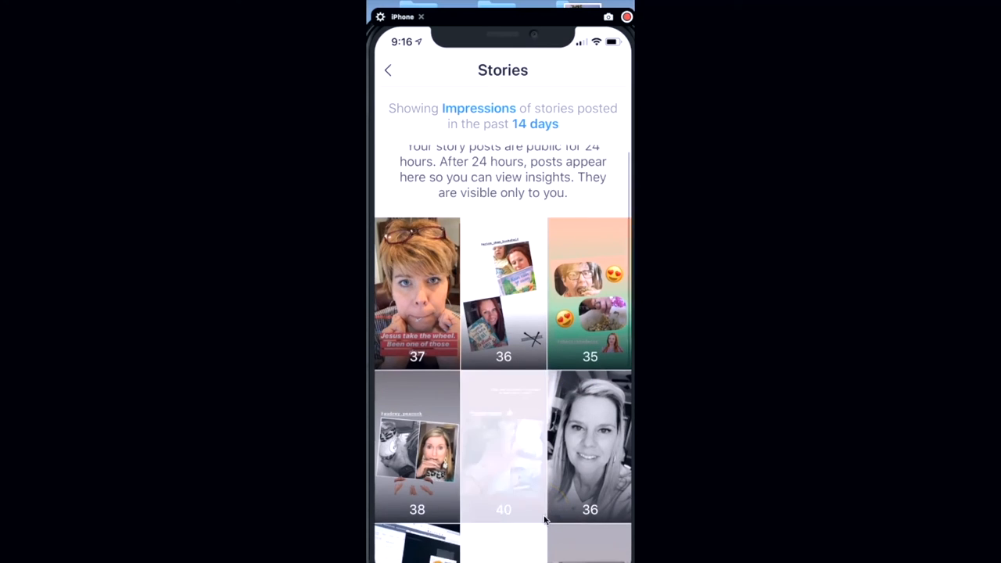
Scroll the 14-day Stories grid and select the MAMA NEEDS HER COFFEE story's stats.
scroll("down", 3)
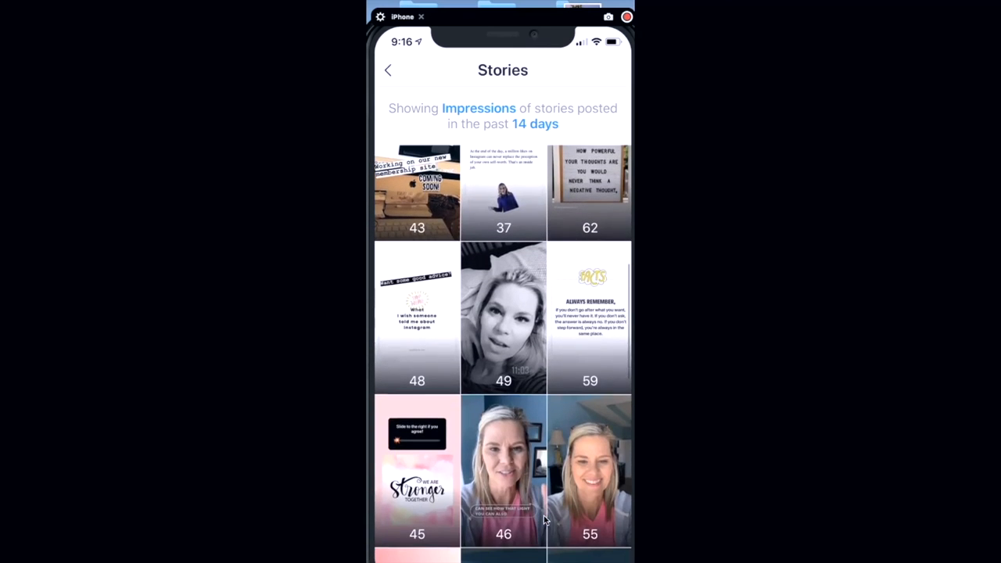
scroll("down", 3)
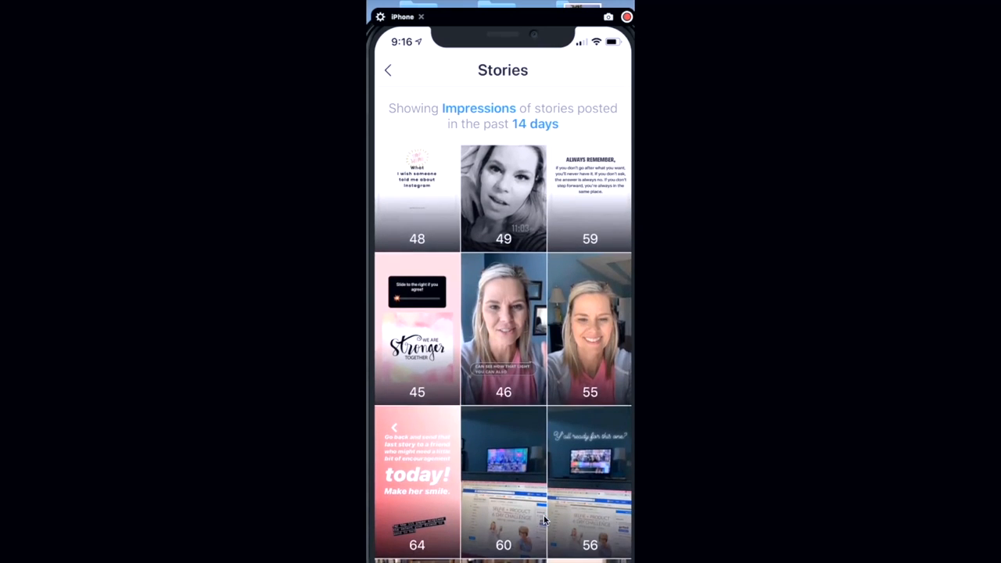
scroll("down", 3)
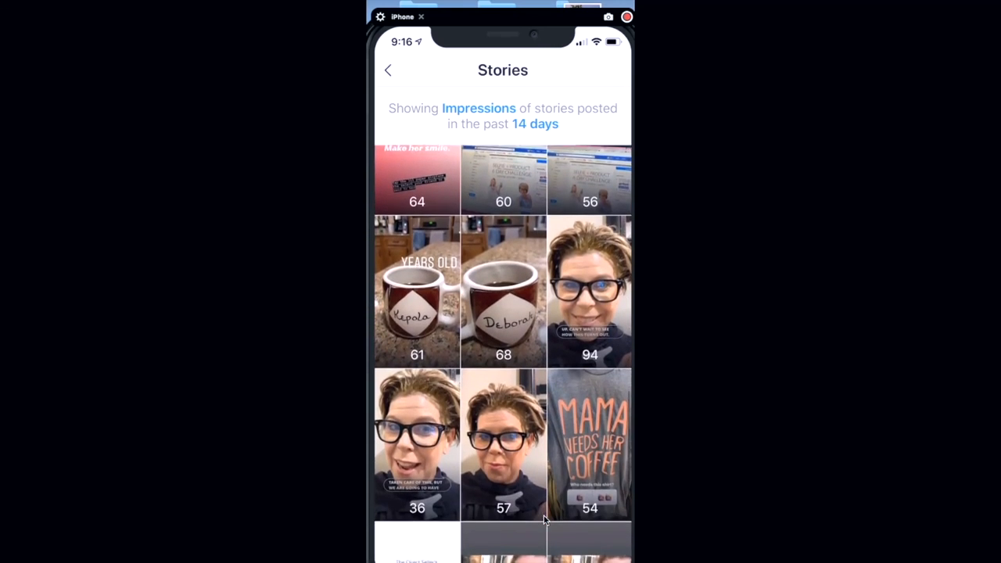
scroll("down", 3)
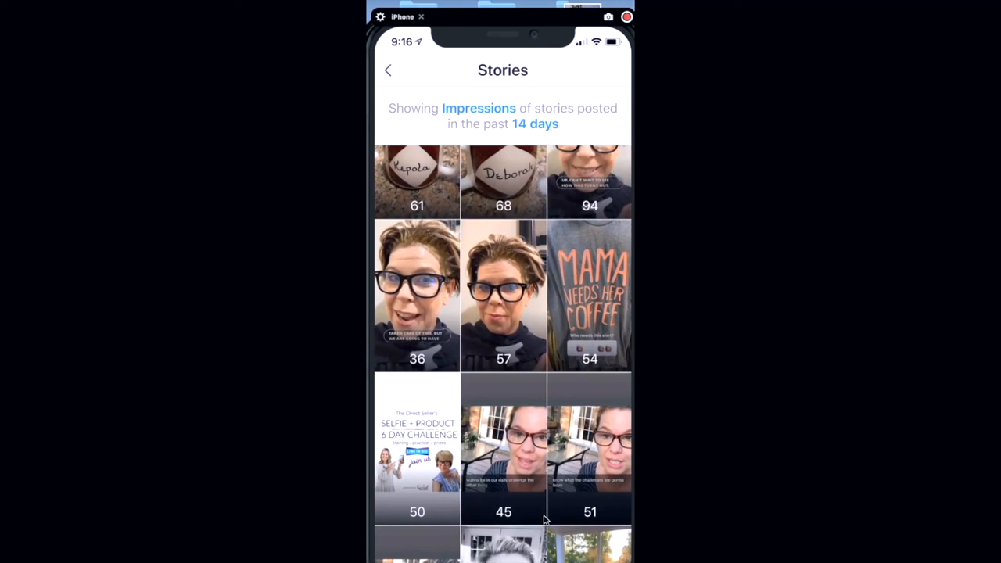
left_click(588, 296)
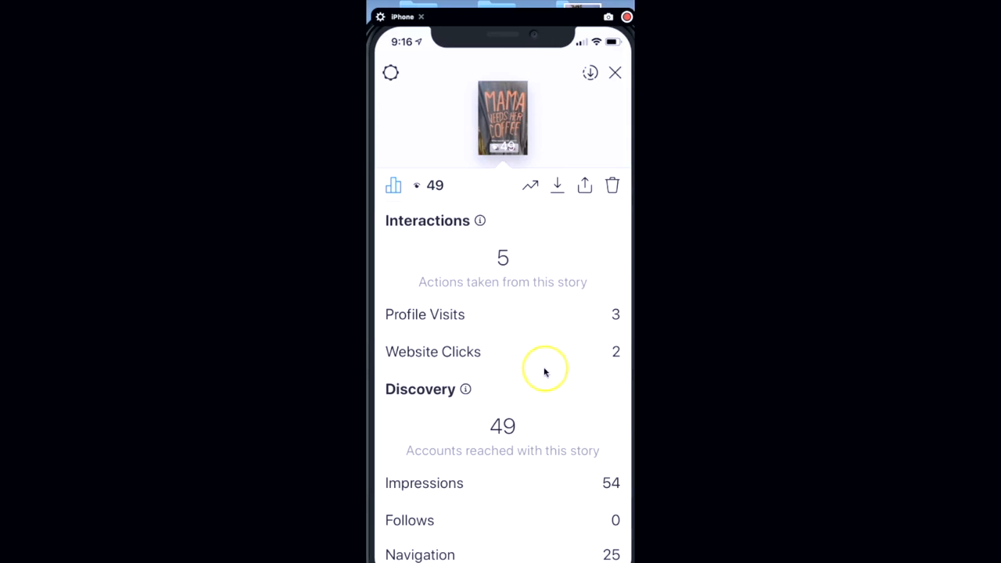
mouse_move(579, 438)
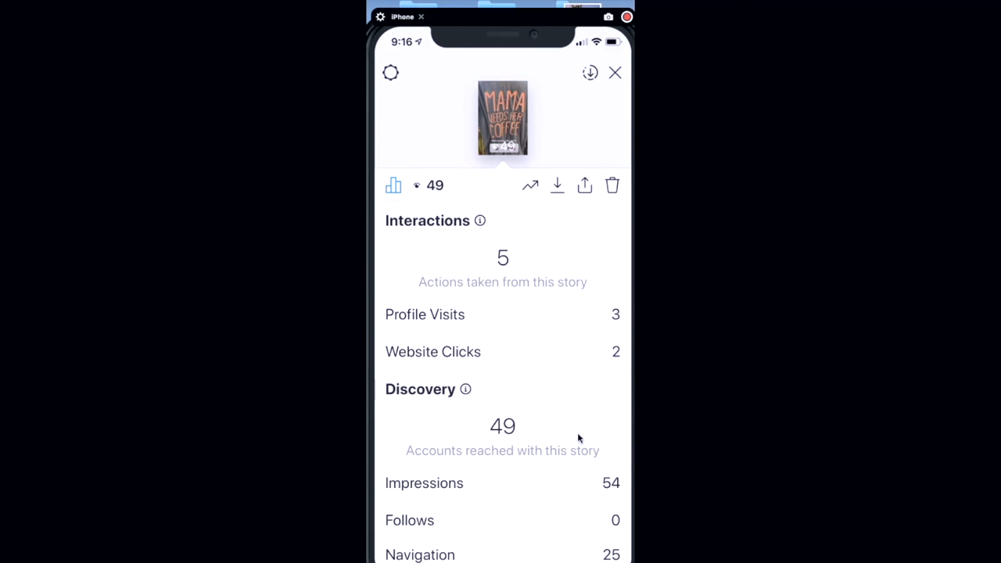
Close the coffee story's stats and return to the socialtechteam profile page.
left_click(615, 72)
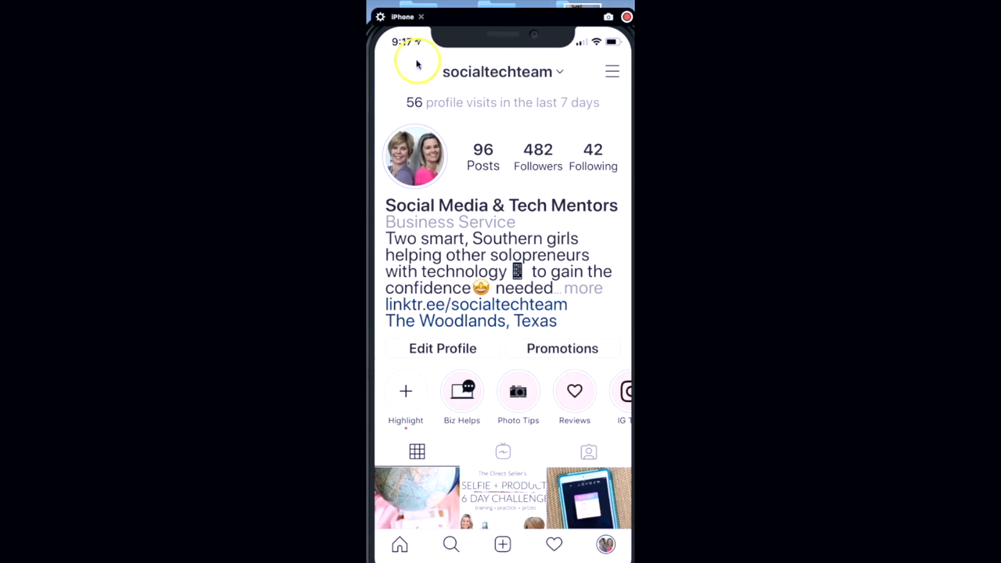
mouse_move(448, 147)
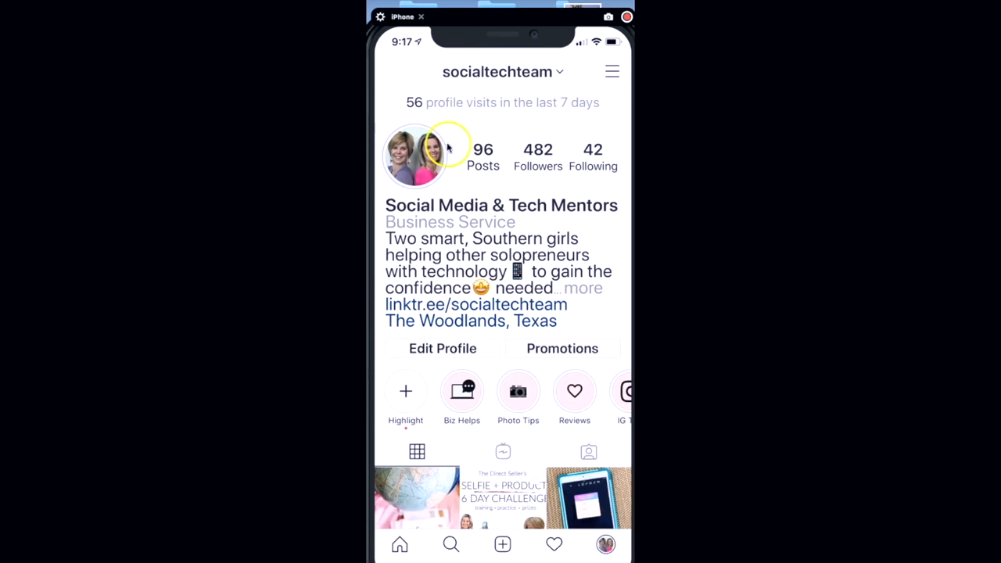
mouse_move(612, 71)
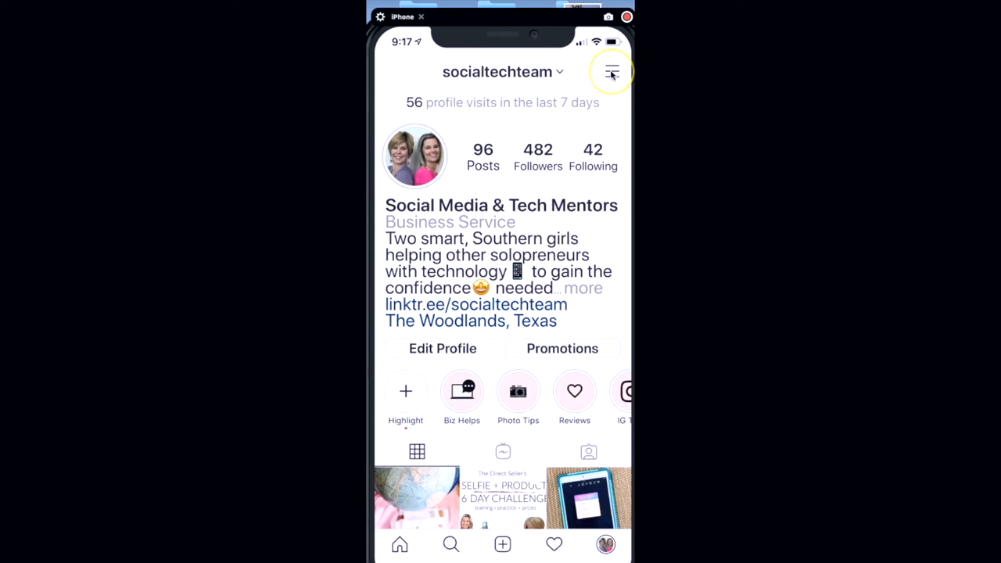